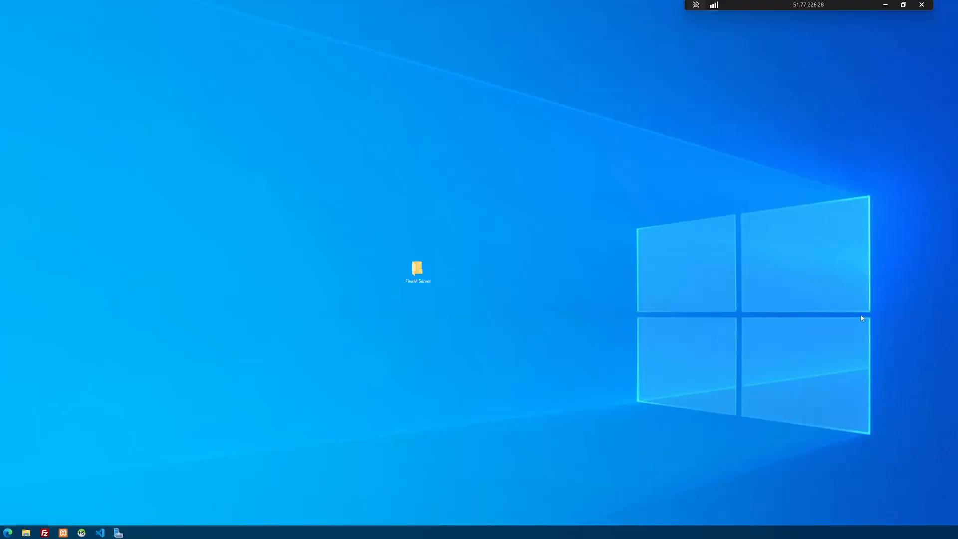
{"action": "mouse_move", "coordinate": [493, 328]}
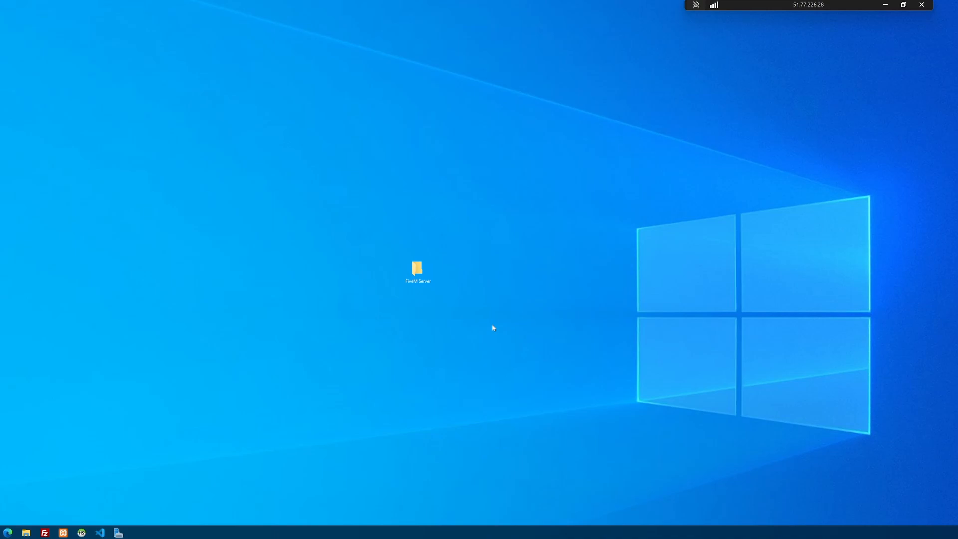
Step: Navigate into FiveM Server > txData > QBCore base > resources to list its category folders
{"action": "left_click", "coordinate": [417, 270]}
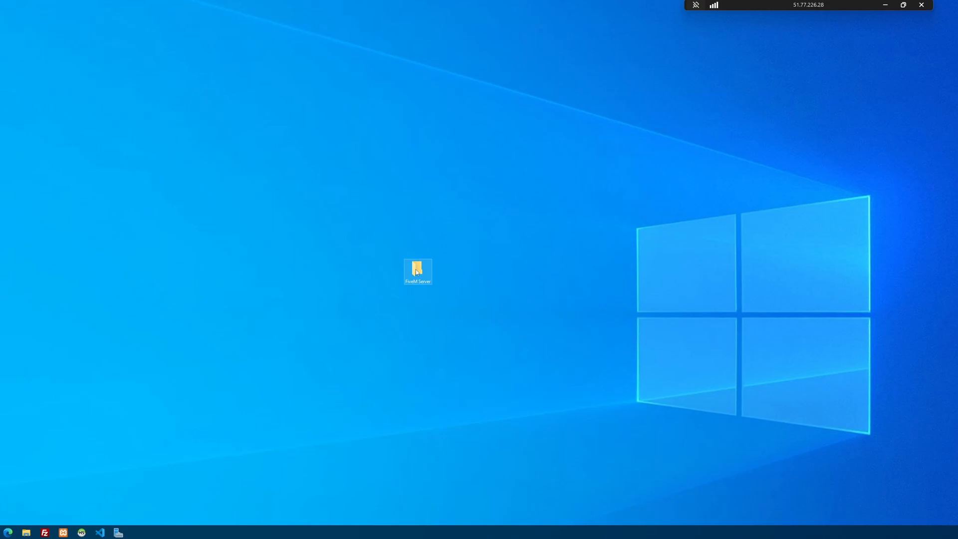
{"action": "double_click", "coordinate": [418, 270]}
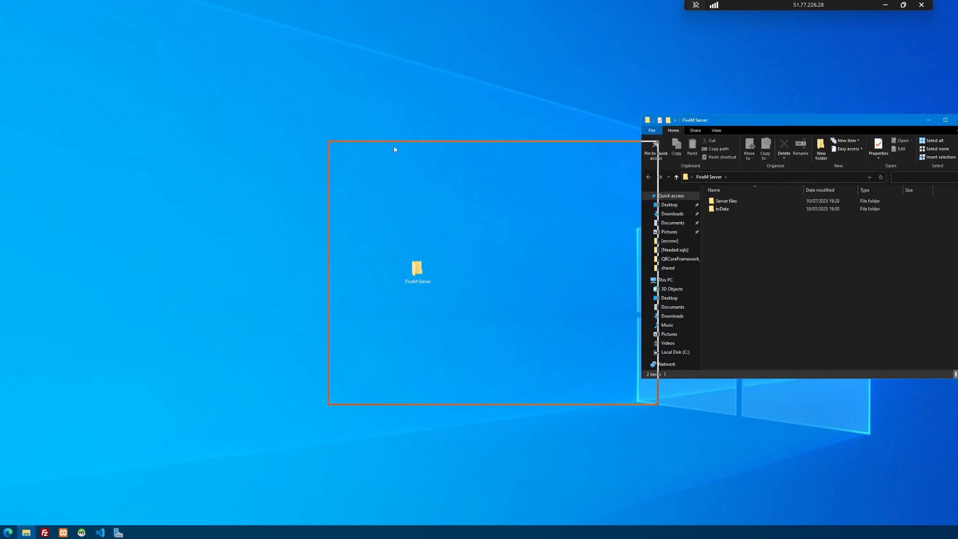
{"action": "double_click", "coordinate": [723, 209]}
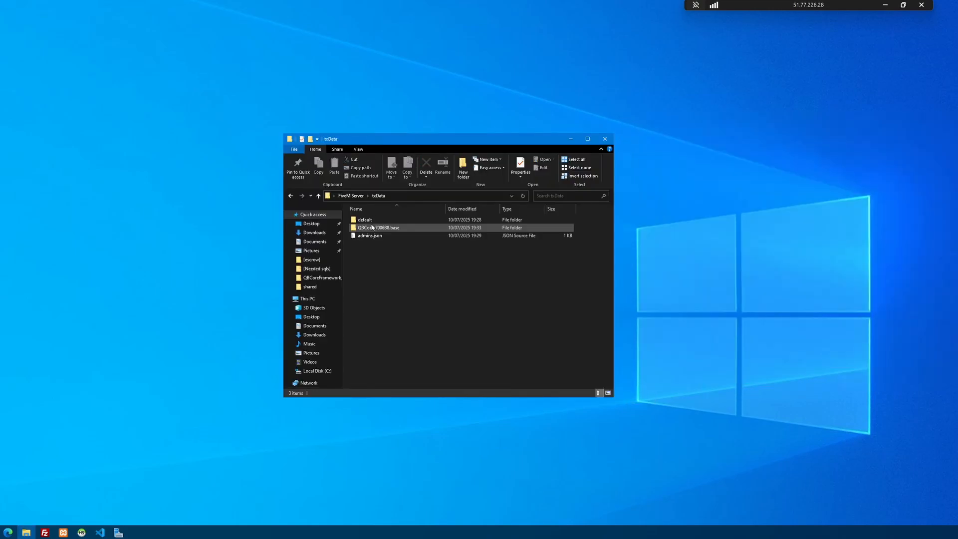
{"action": "double_click", "coordinate": [380, 228]}
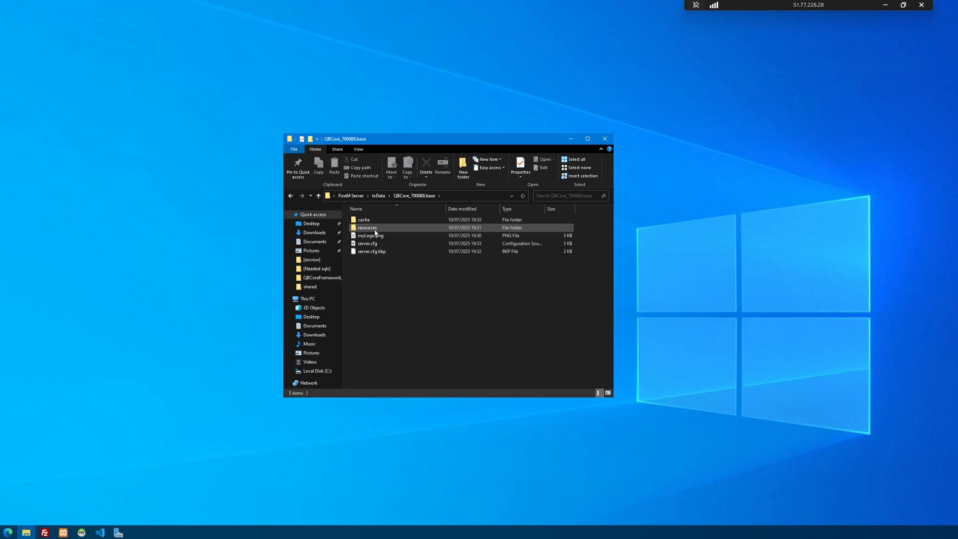
{"action": "double_click", "coordinate": [367, 228]}
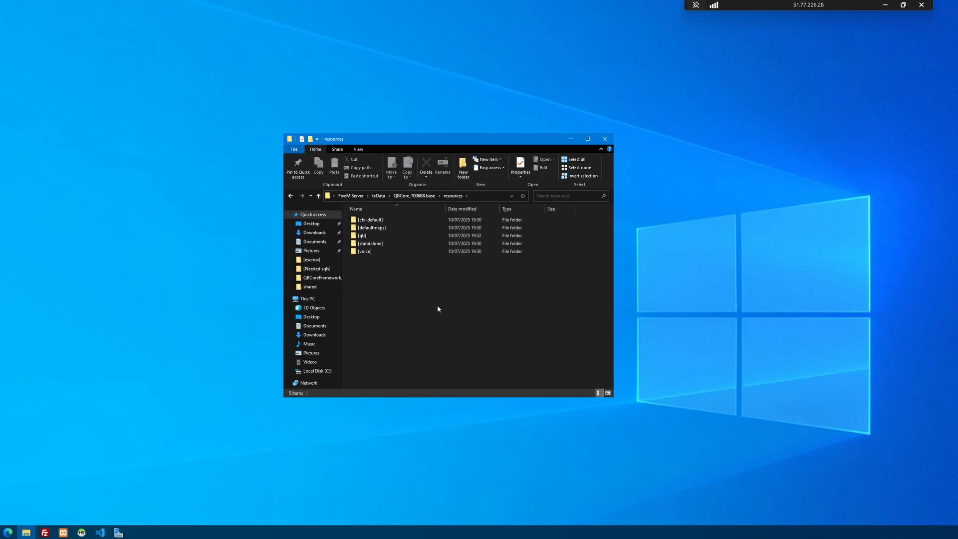
{"action": "mouse_move", "coordinate": [435, 312]}
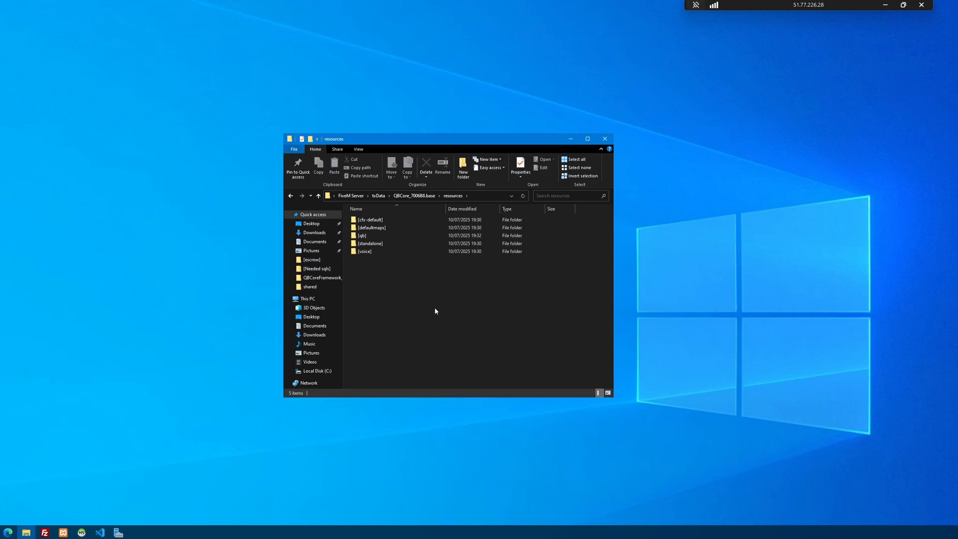
{"action": "mouse_move", "coordinate": [61, 438]}
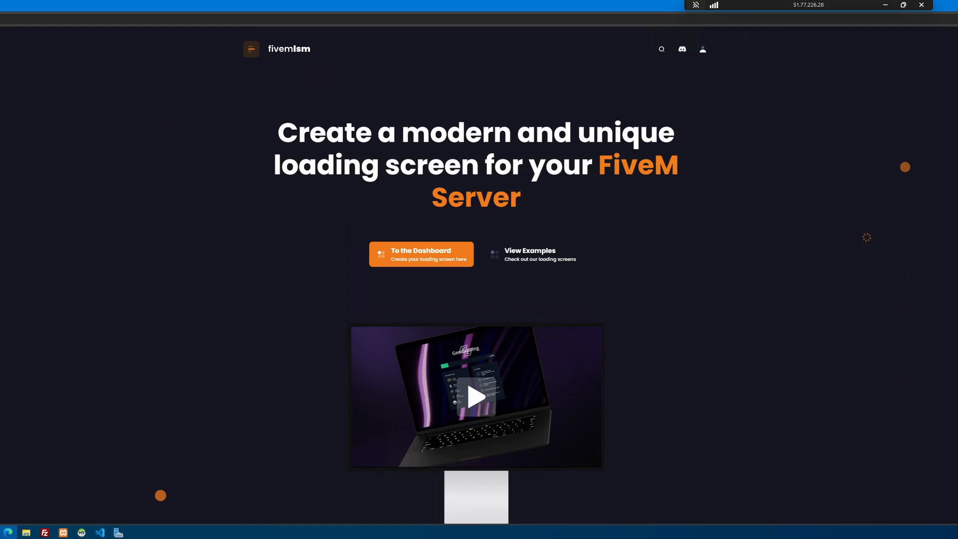
Step: Go to the dashboard and add a new loading screen in the first free slot
{"action": "scroll", "scroll_direction": "down", "scroll_amount": 3}
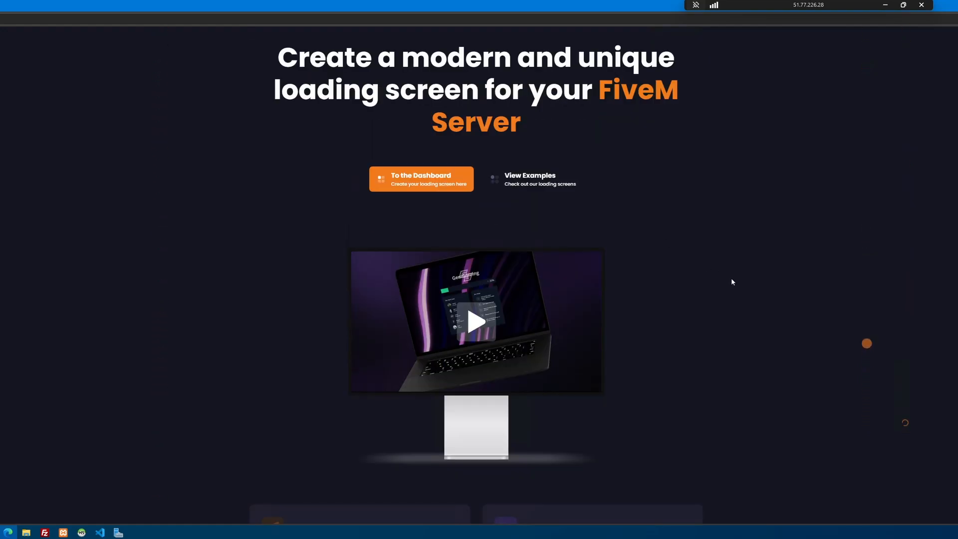
{"action": "scroll", "scroll_direction": "down", "scroll_amount": 3}
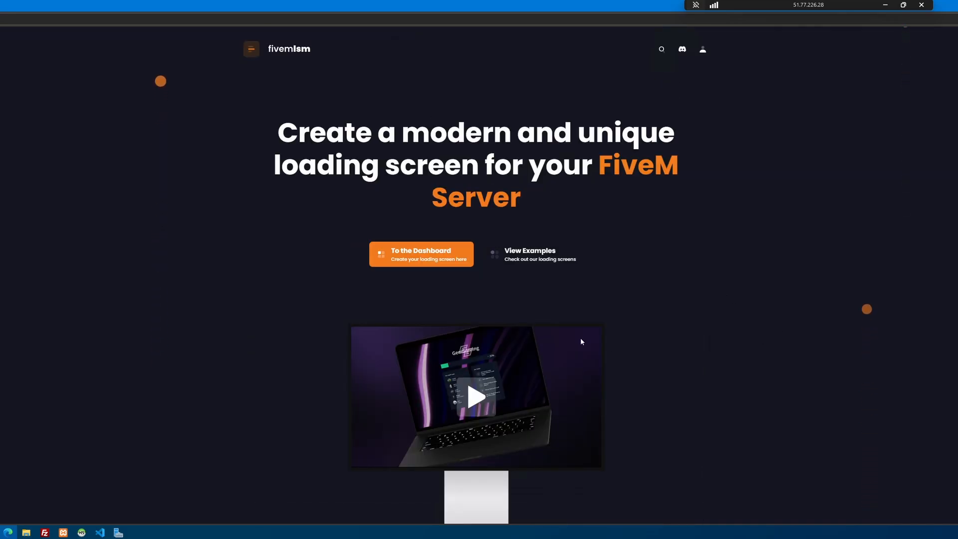
{"action": "left_click", "coordinate": [420, 254]}
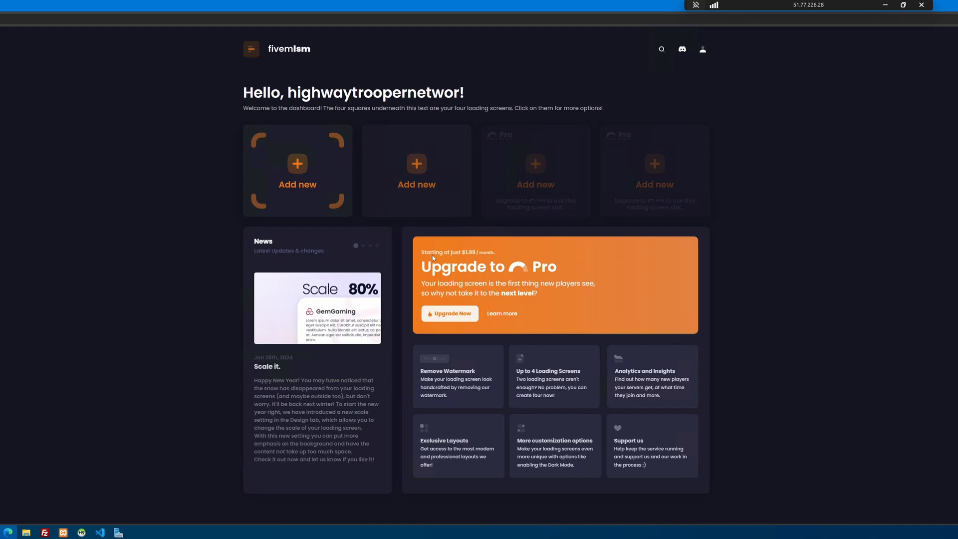
{"action": "left_click", "coordinate": [297, 170]}
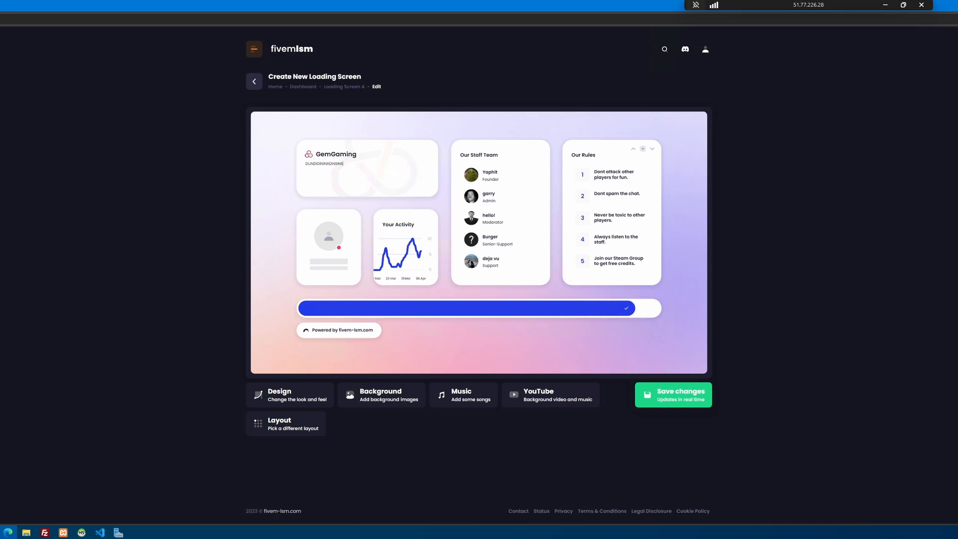
{"action": "double_click", "coordinate": [336, 154]}
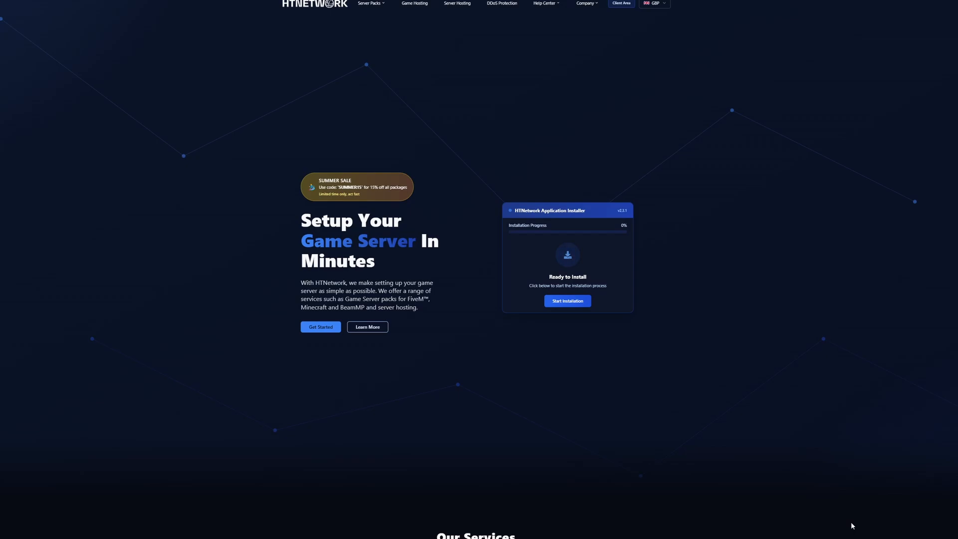
{"action": "mouse_move", "coordinate": [486, 409]}
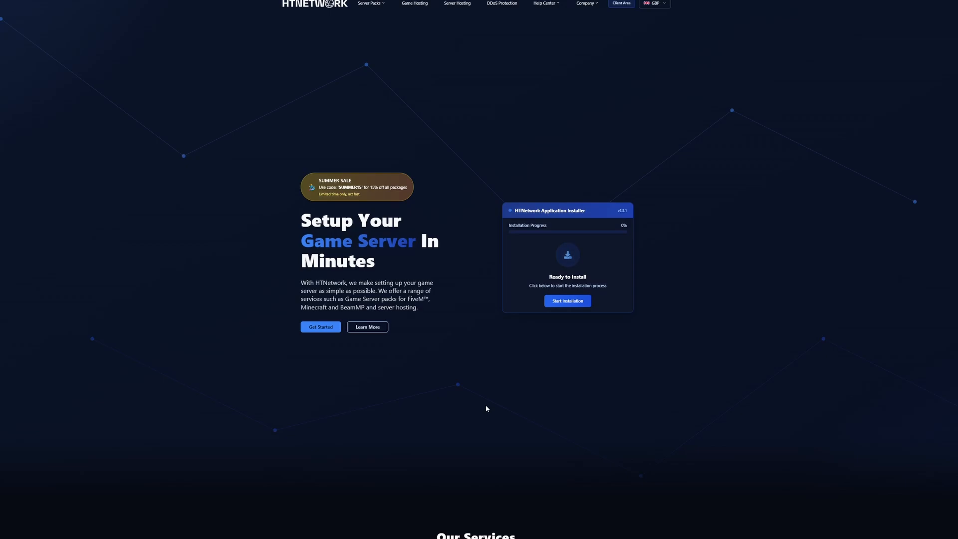
Step: Browse the FiveM server packs and view the HTNFramework pack details
{"action": "left_click", "coordinate": [369, 3]}
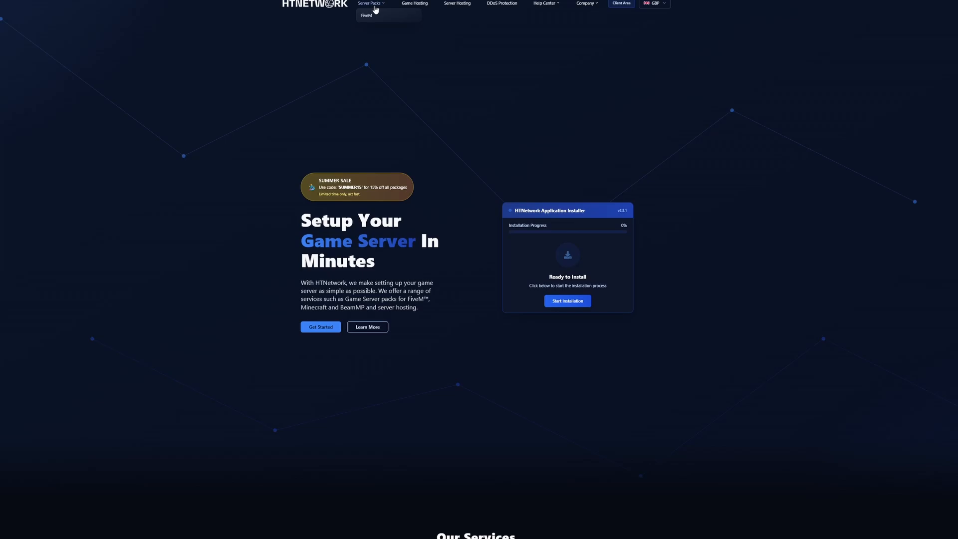
{"action": "left_click", "coordinate": [366, 15]}
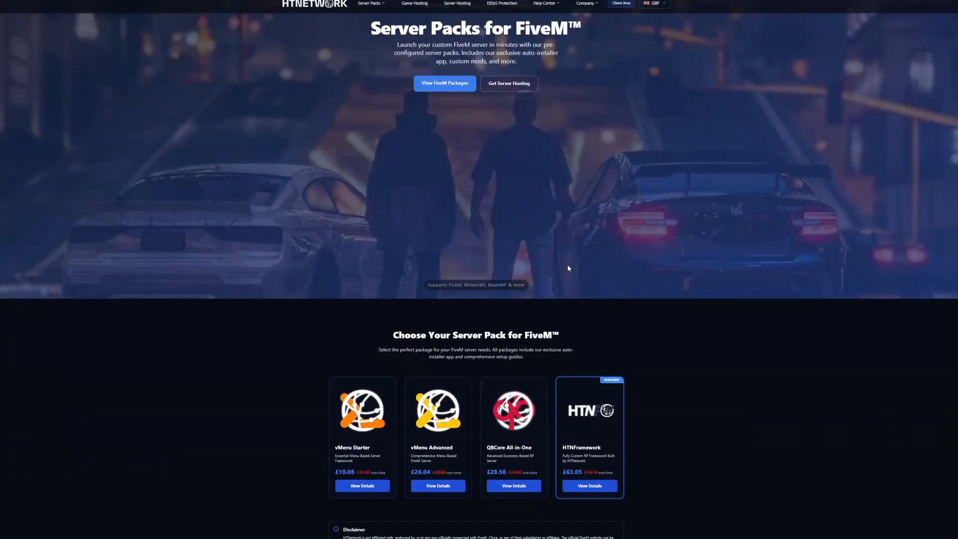
{"action": "scroll", "scroll_direction": "down", "scroll_amount": 3}
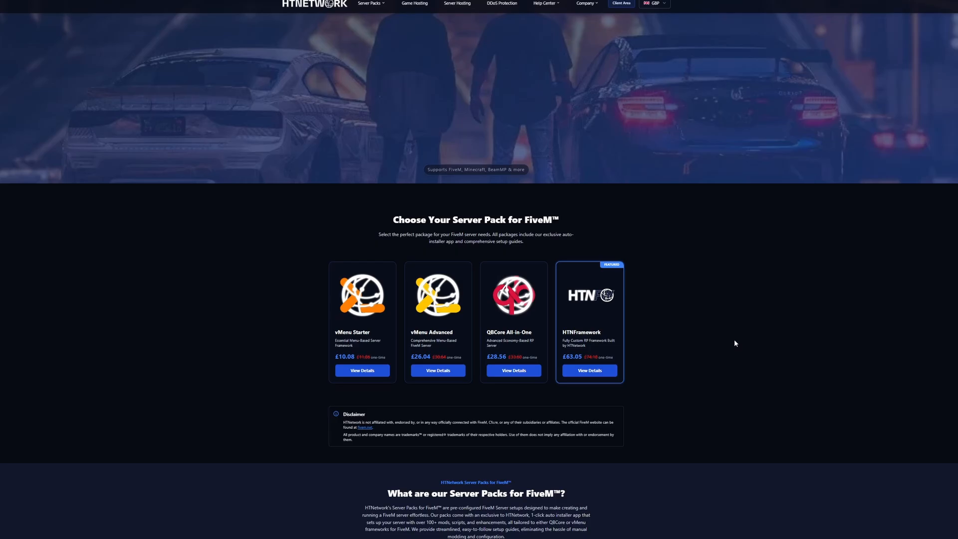
{"action": "scroll", "scroll_direction": "down", "scroll_amount": 3}
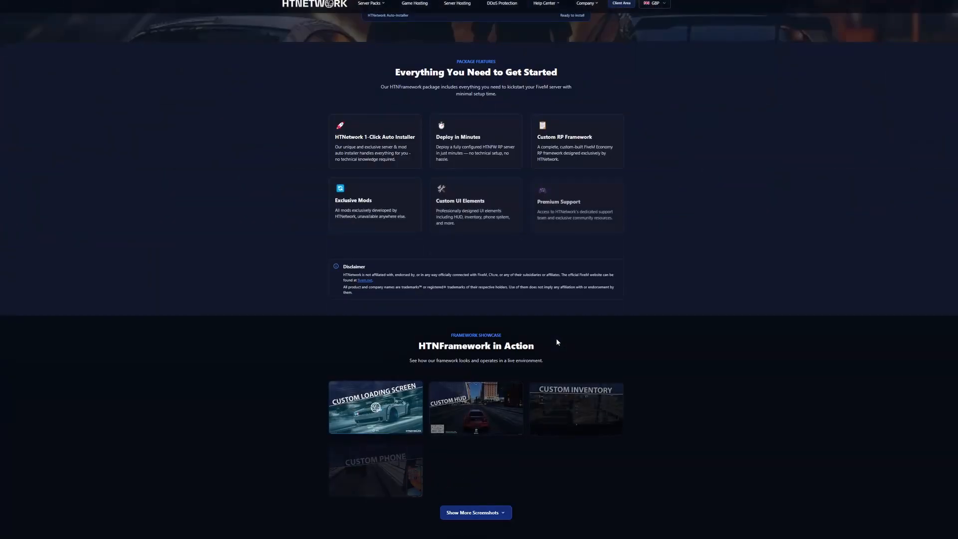
{"action": "left_click", "coordinate": [475, 512]}
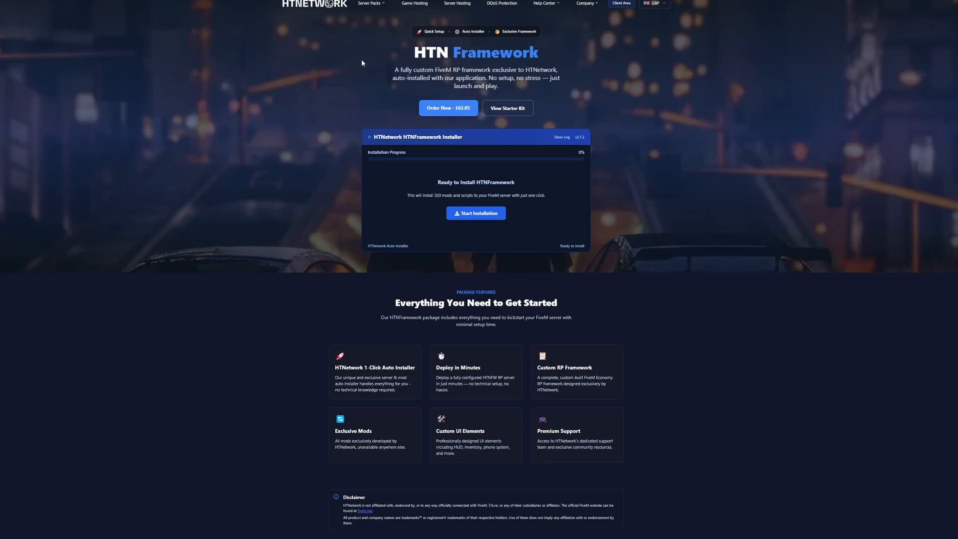
{"action": "mouse_move", "coordinate": [496, 67]}
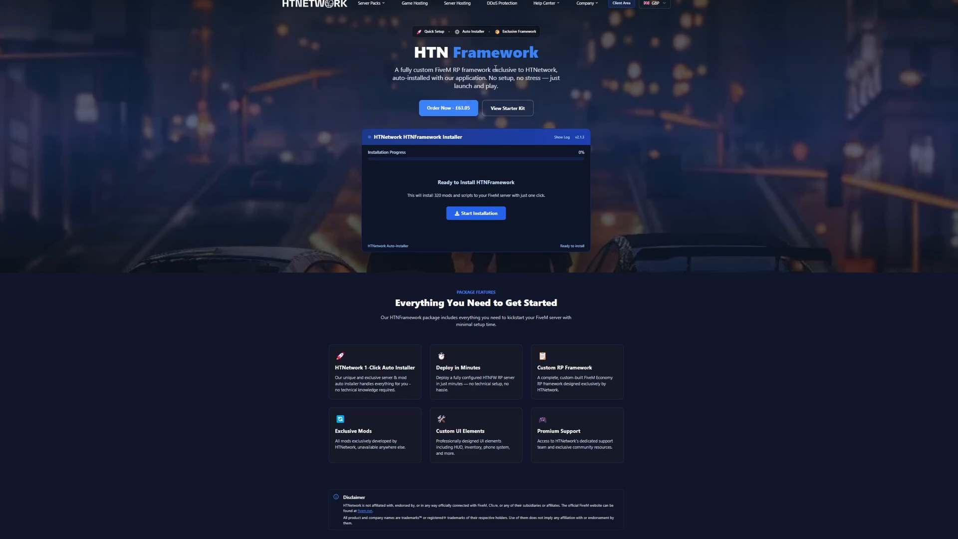
{"action": "mouse_move", "coordinate": [585, 66]}
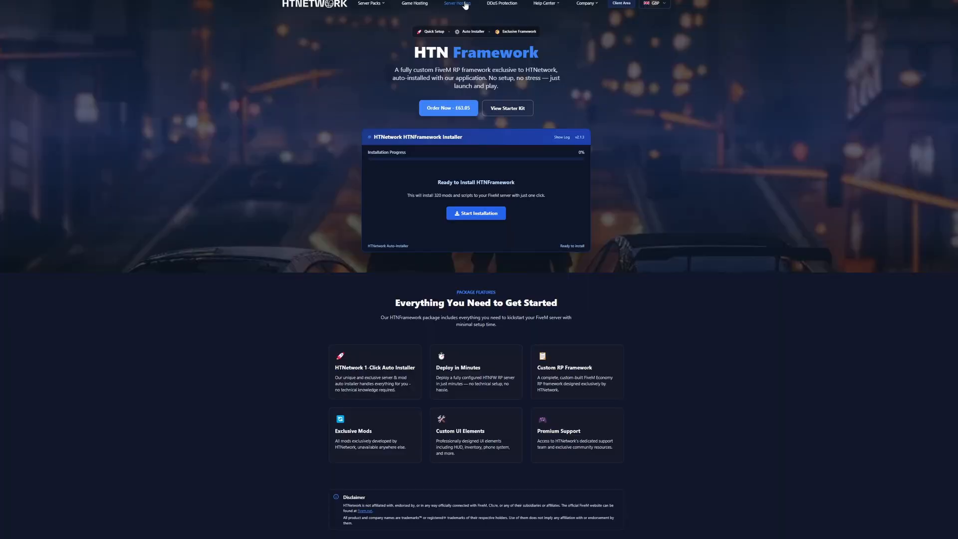
Step: Use the Server Hosting plan finder for a heavily modded FiveM server
{"action": "left_click", "coordinate": [414, 4]}
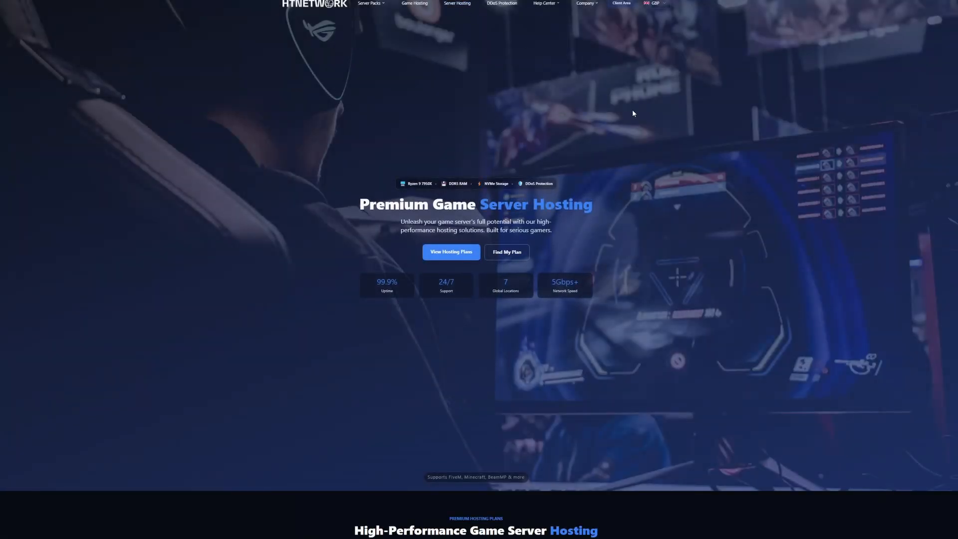
{"action": "left_click", "coordinate": [507, 252]}
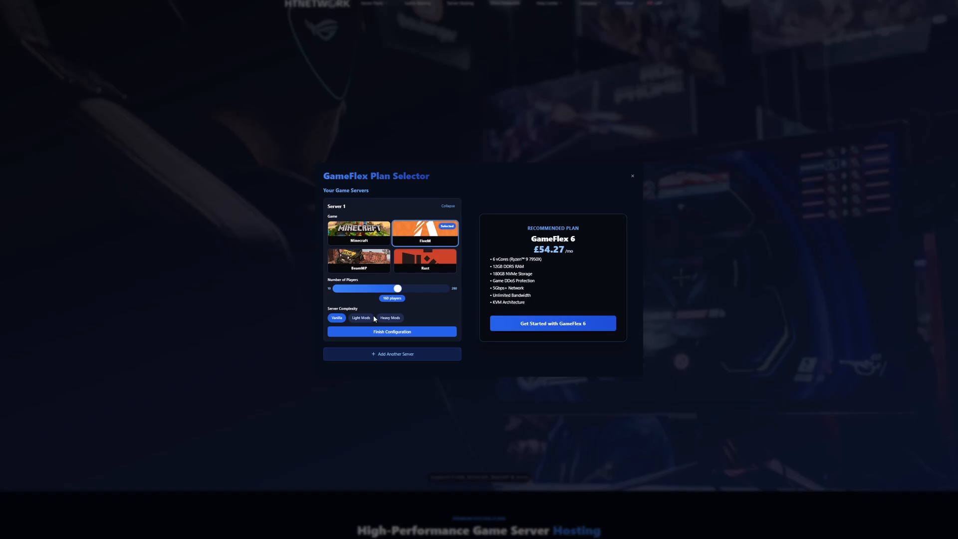
{"action": "left_click", "coordinate": [390, 317]}
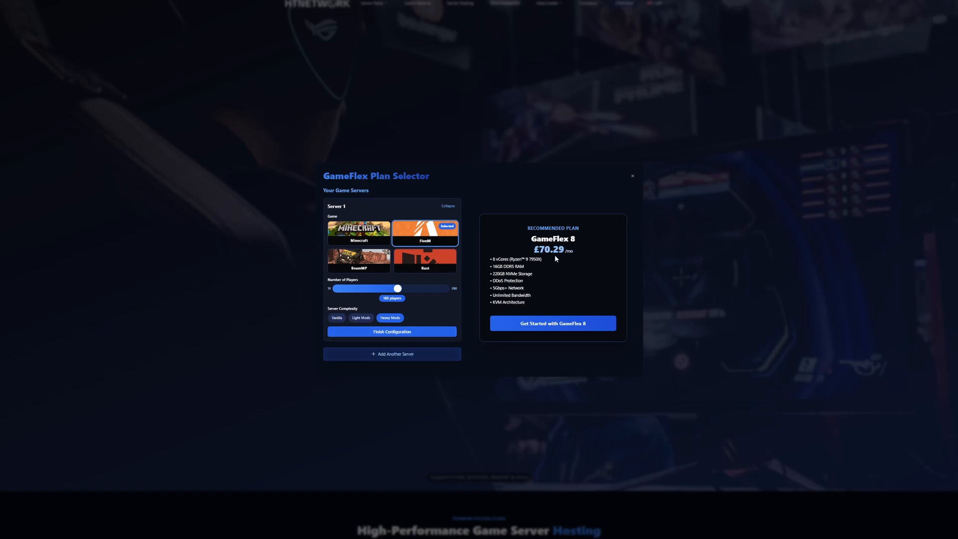
{"action": "left_click_drag", "start_coordinate": [399, 287], "coordinate": [357, 288]}
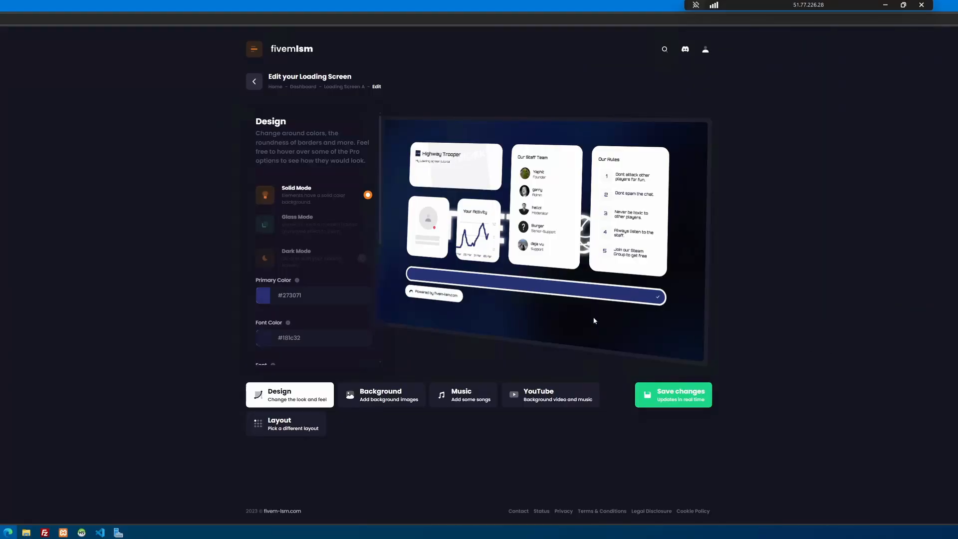
{"action": "mouse_move", "coordinate": [527, 317]}
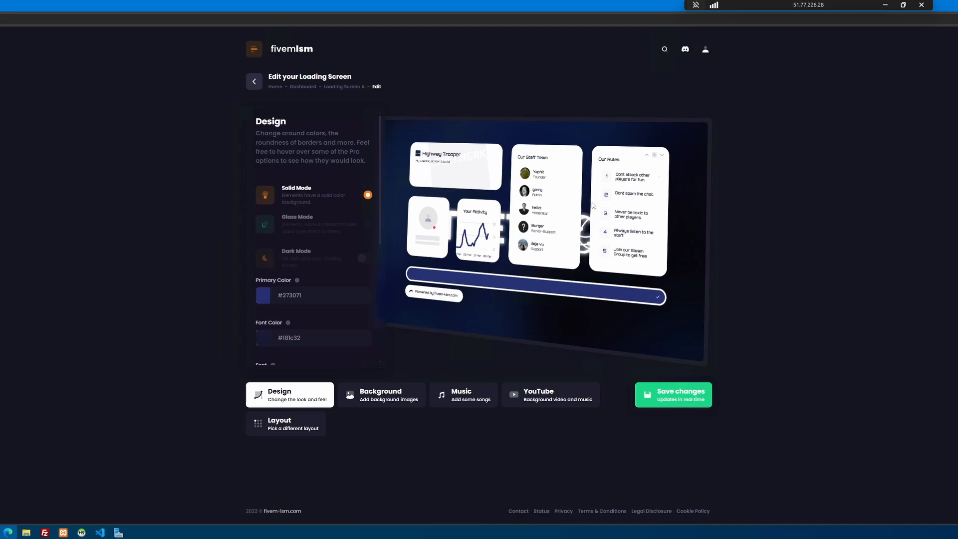
Step: Review the Orbitron font, 50px rounded corners and 50% shadows, then save the design
{"action": "scroll", "scroll_direction": "down", "scroll_amount": 3}
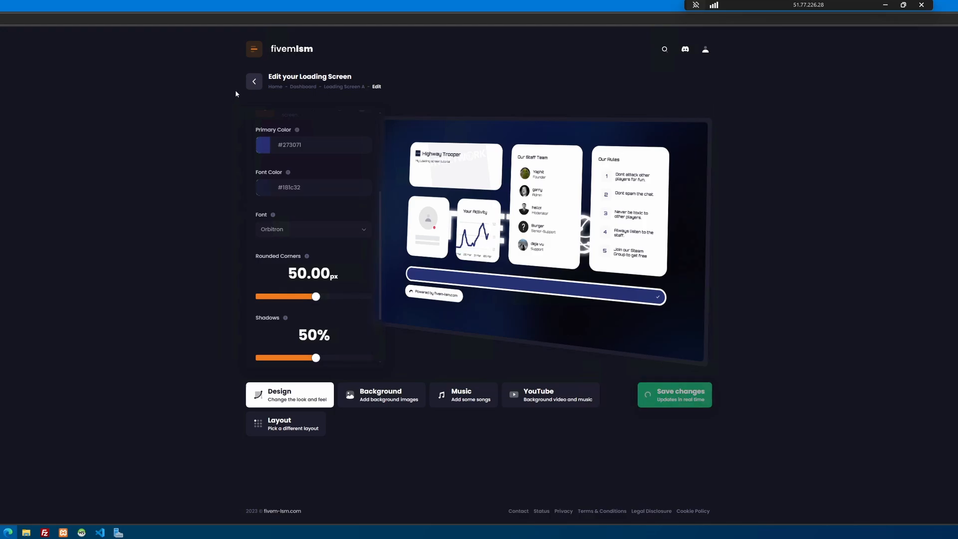
{"action": "left_click", "coordinate": [254, 80]}
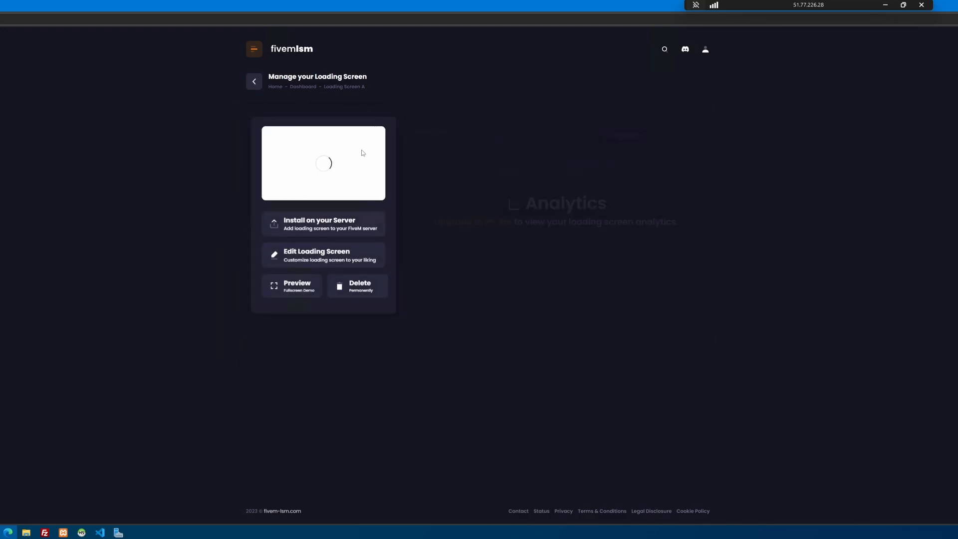
Step: Download the loading screen via Install on your Server and view its fivem-lsm archive
{"action": "left_click", "coordinate": [319, 223]}
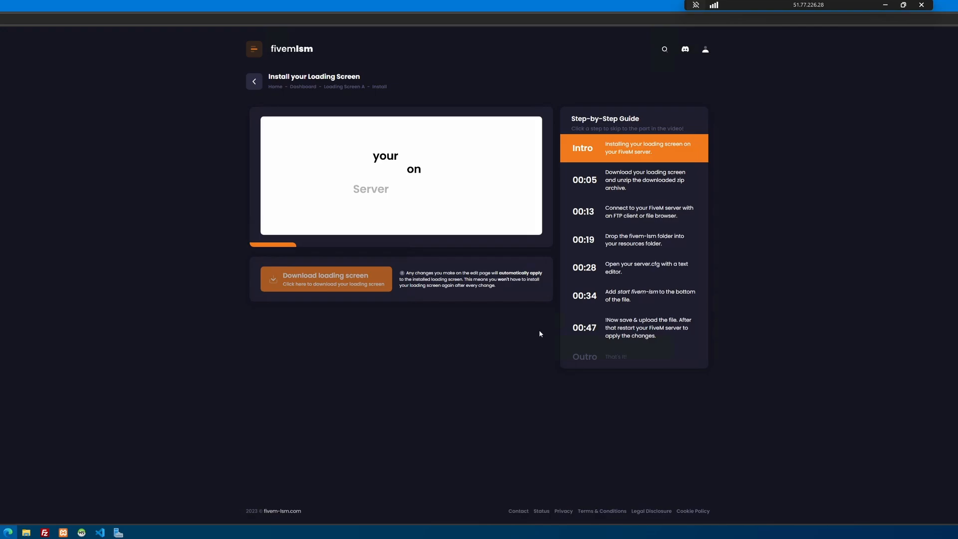
{"action": "left_click", "coordinate": [326, 279]}
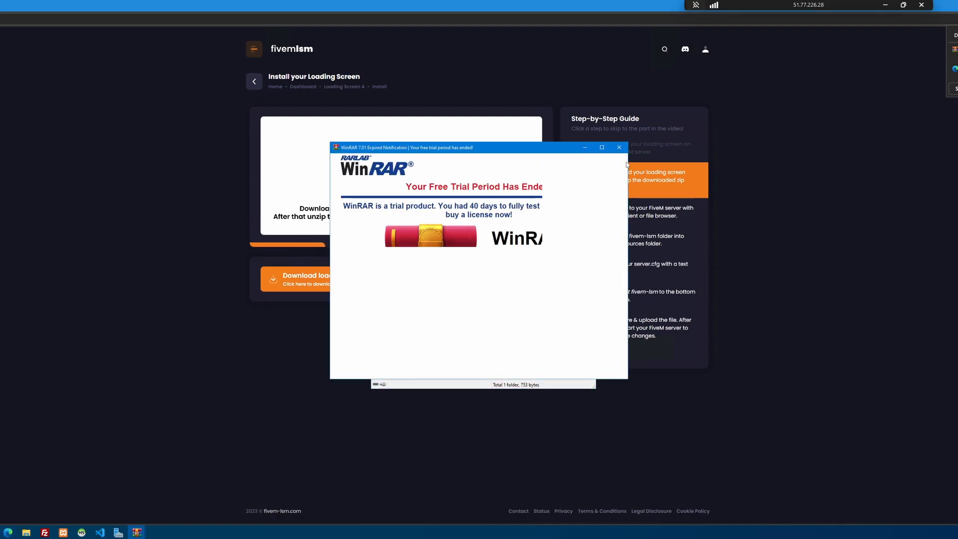
{"action": "left_click", "coordinate": [619, 148]}
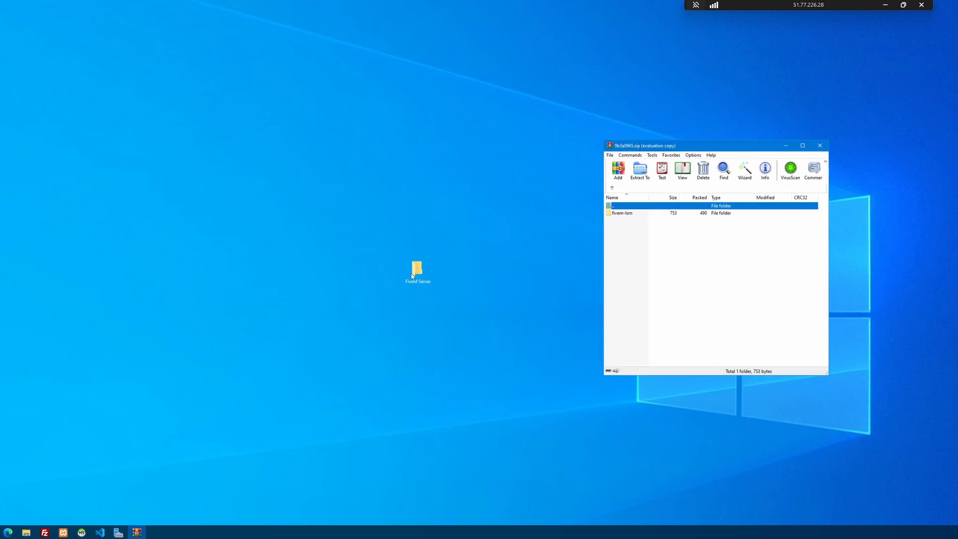
Step: Navigate again into the QBCore server's resources folder from the desktop
{"action": "left_click", "coordinate": [417, 271]}
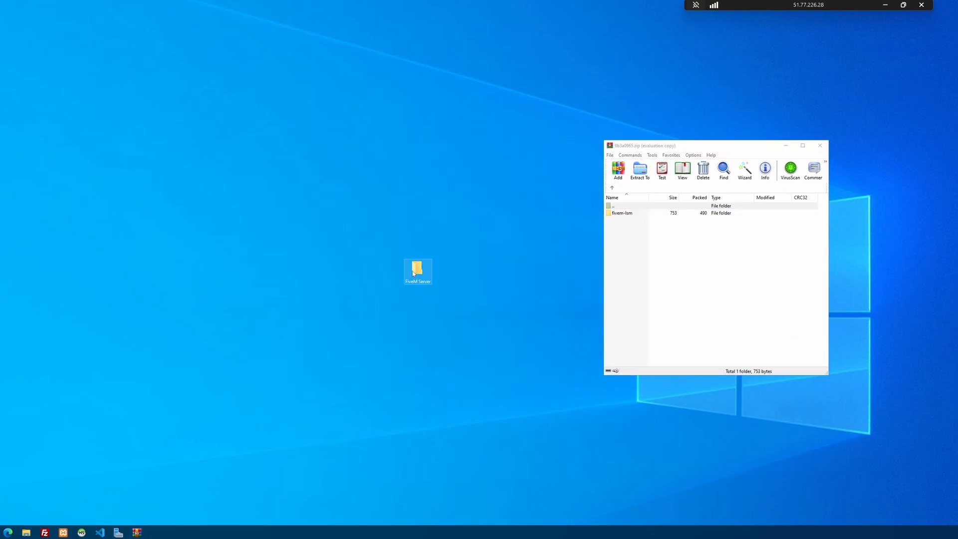
{"action": "double_click", "coordinate": [417, 270]}
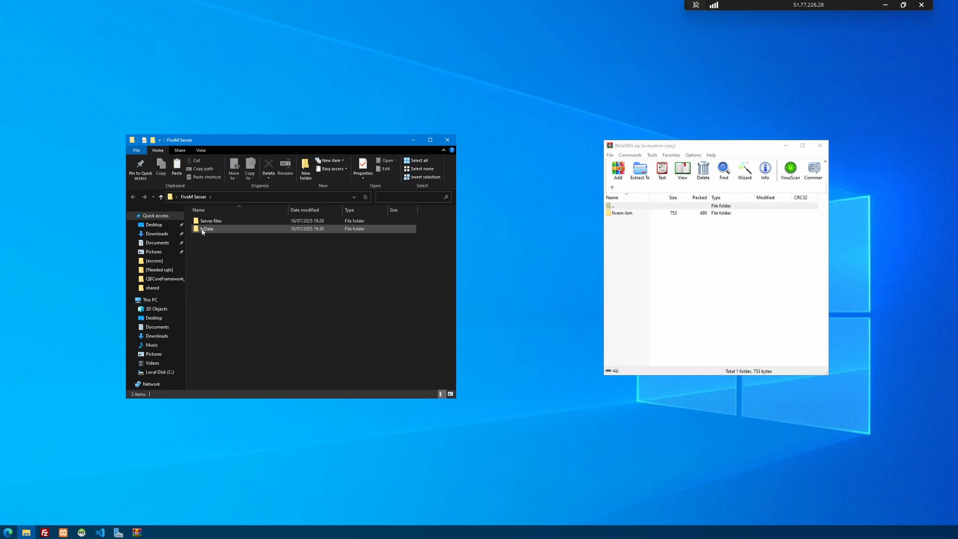
{"action": "double_click", "coordinate": [208, 228]}
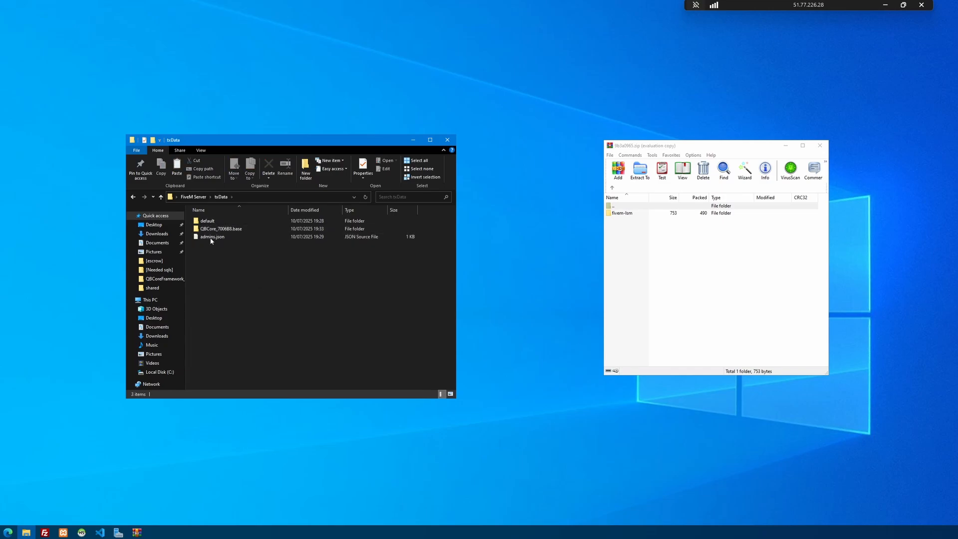
{"action": "mouse_move", "coordinate": [222, 229]}
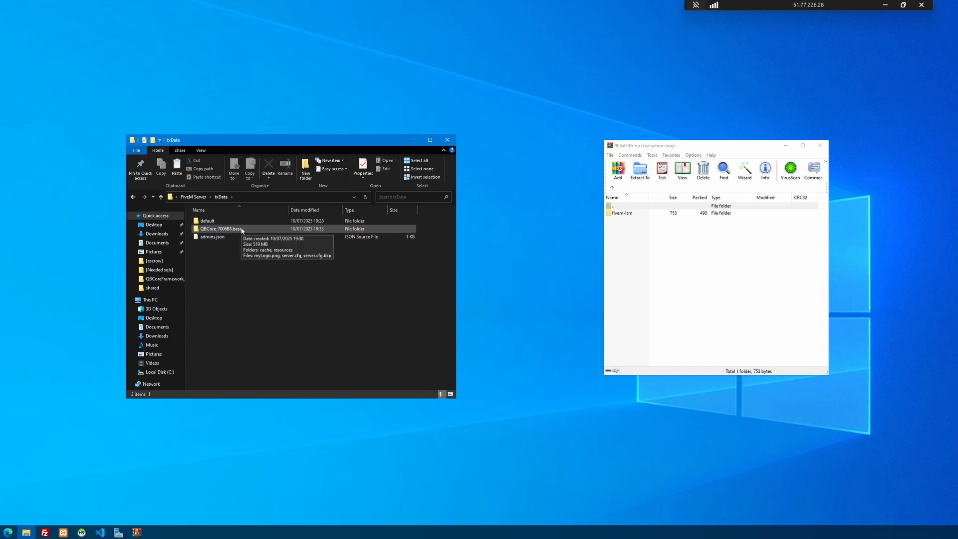
{"action": "double_click", "coordinate": [222, 229]}
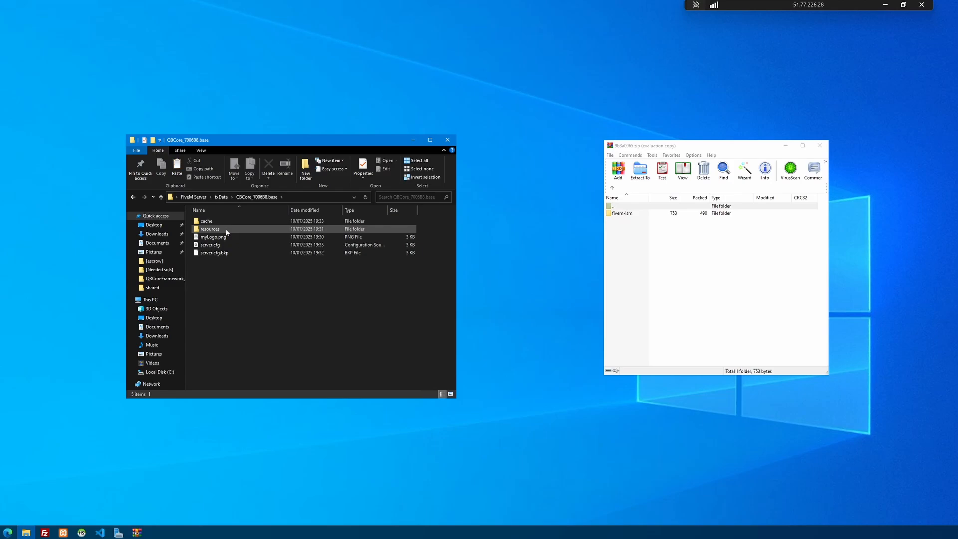
{"action": "double_click", "coordinate": [210, 229]}
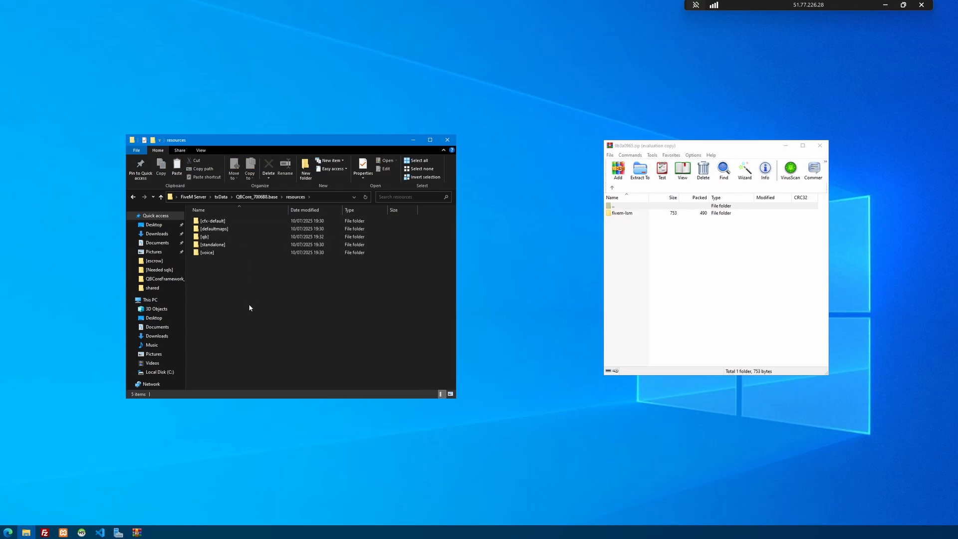
Step: Create a [Loading-screen] folder holding fivem-lsm, then return to the base folder with server.cfg
{"action": "right_click", "coordinate": [249, 308]}
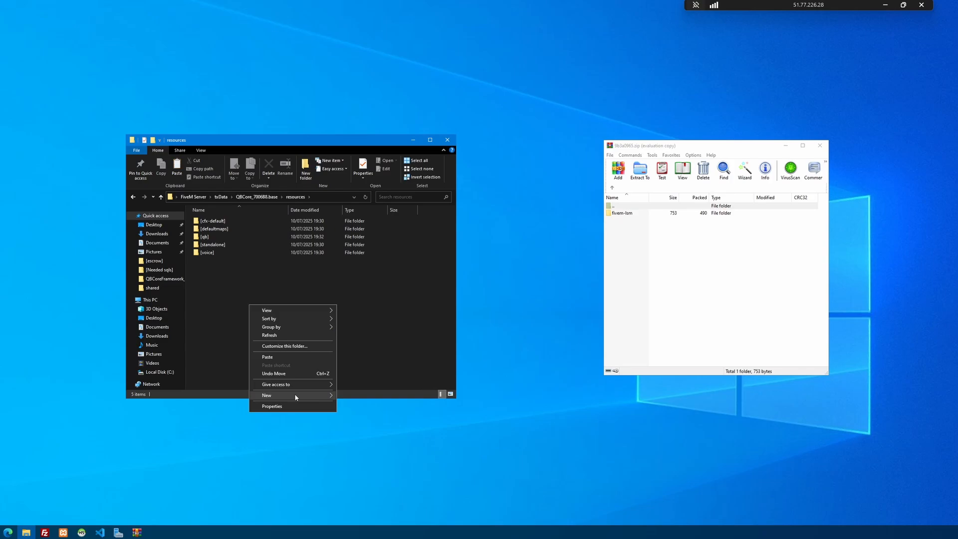
{"action": "left_click", "coordinate": [267, 395]}
{"action": "type", "text": "[Loading-screen]"}
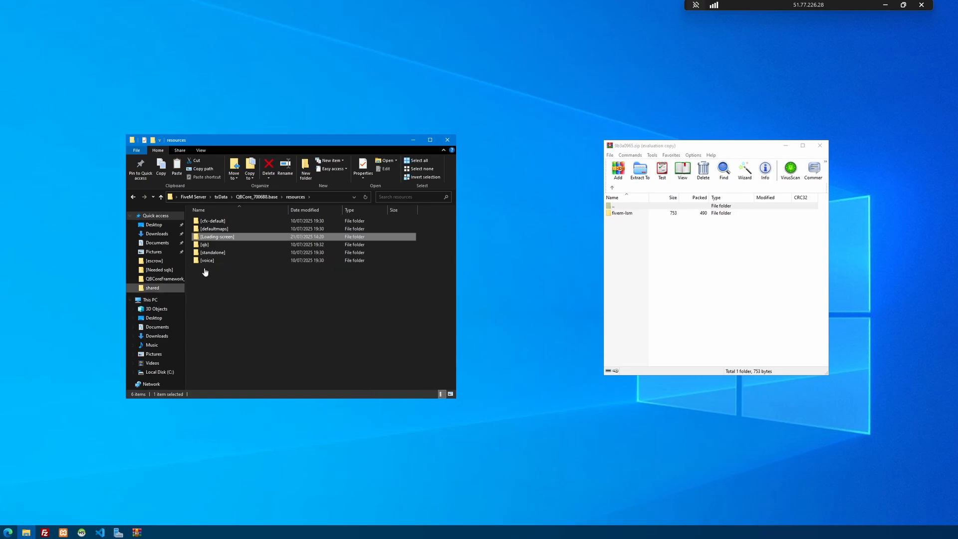
{"action": "double_click", "coordinate": [217, 237]}
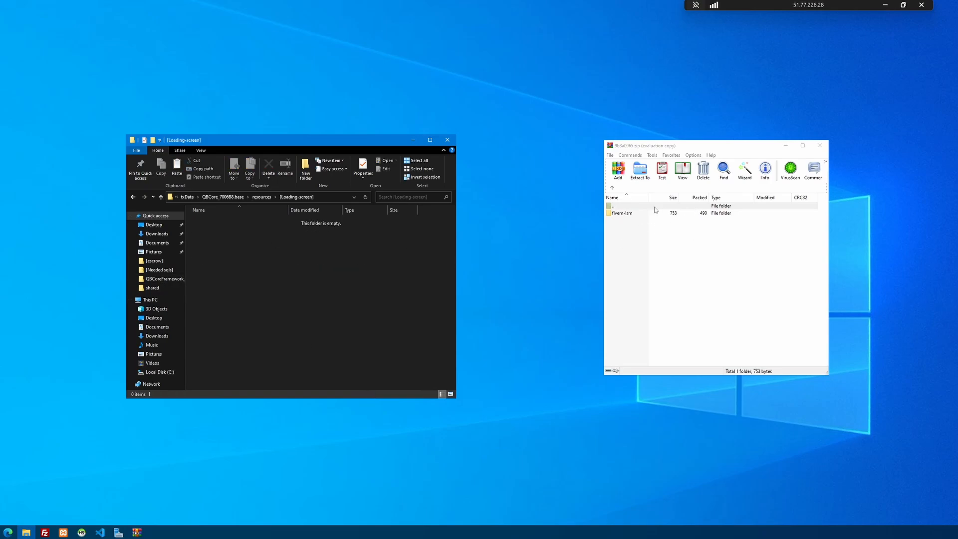
{"action": "left_click", "coordinate": [623, 213]}
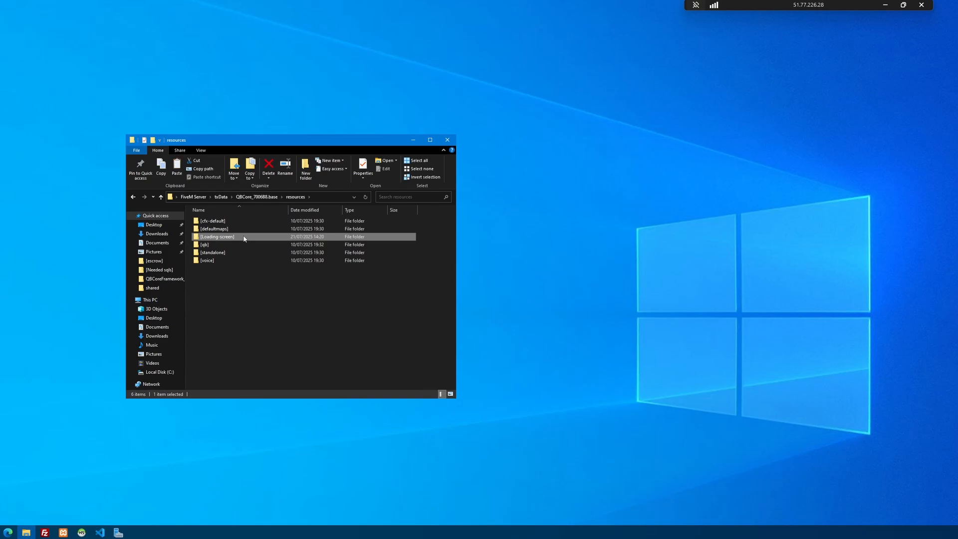
{"action": "left_click", "coordinate": [324, 324]}
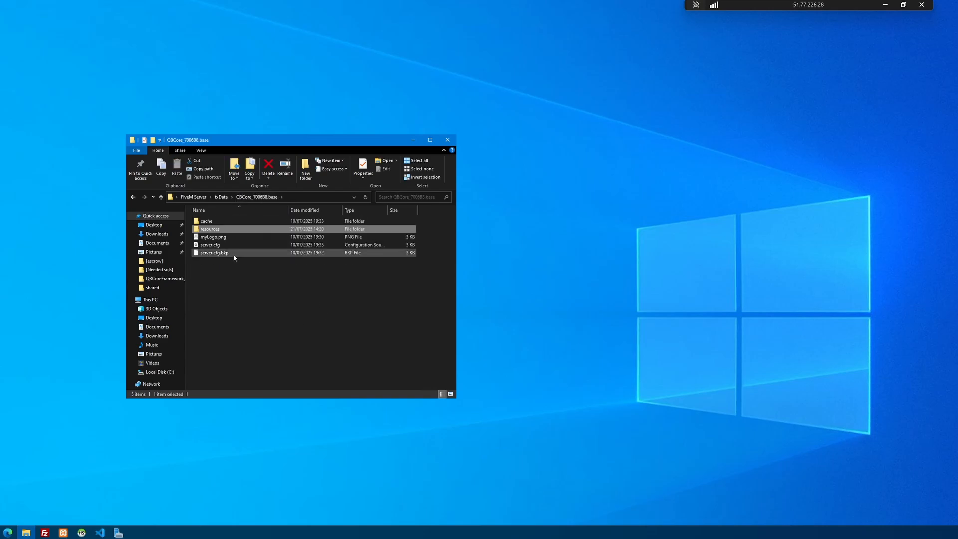
{"action": "left_click", "coordinate": [211, 245]}
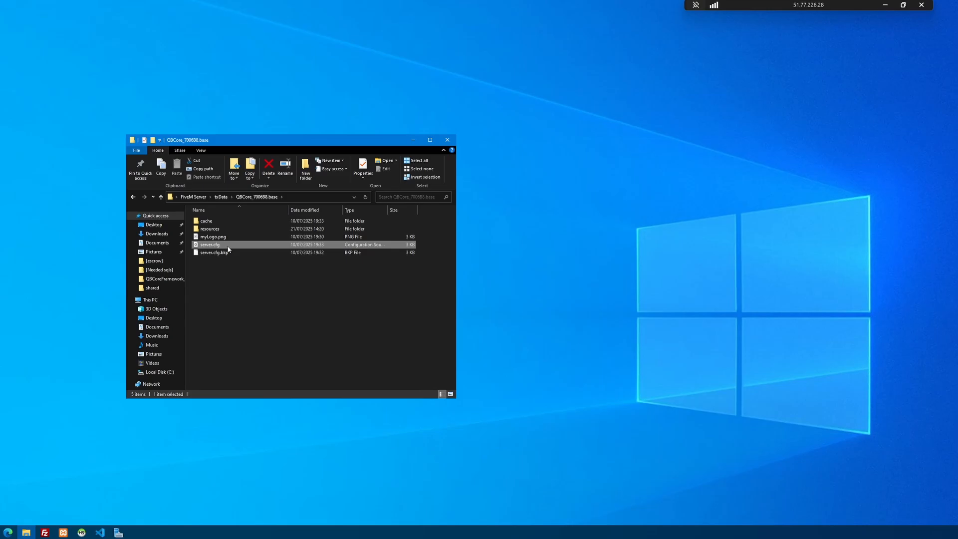
Step: Add '# Loading screen' and 'ensure [Loading-screen]' below ensure [defaultmaps] in server.cfg, save and close
{"action": "double_click", "coordinate": [210, 245]}
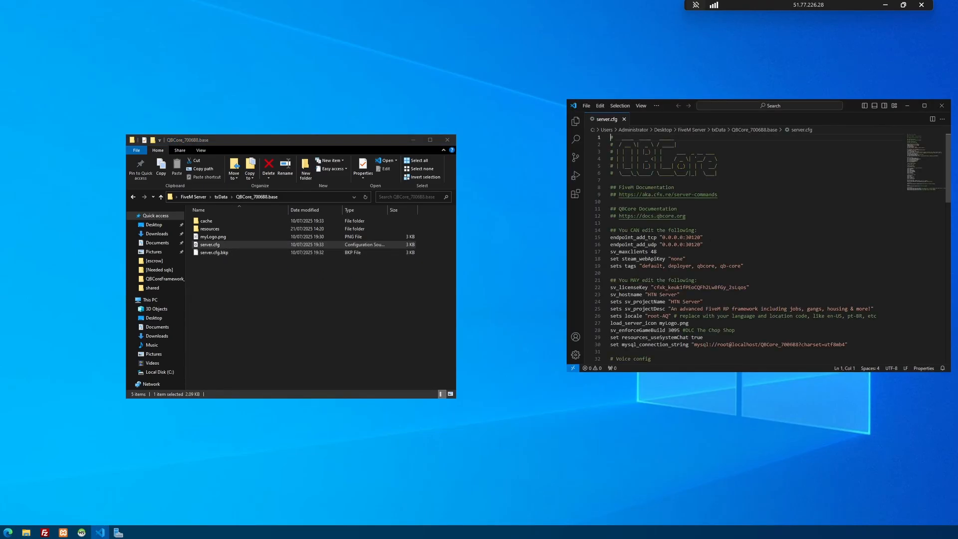
{"action": "scroll", "scroll_direction": "down", "scroll_amount": 3}
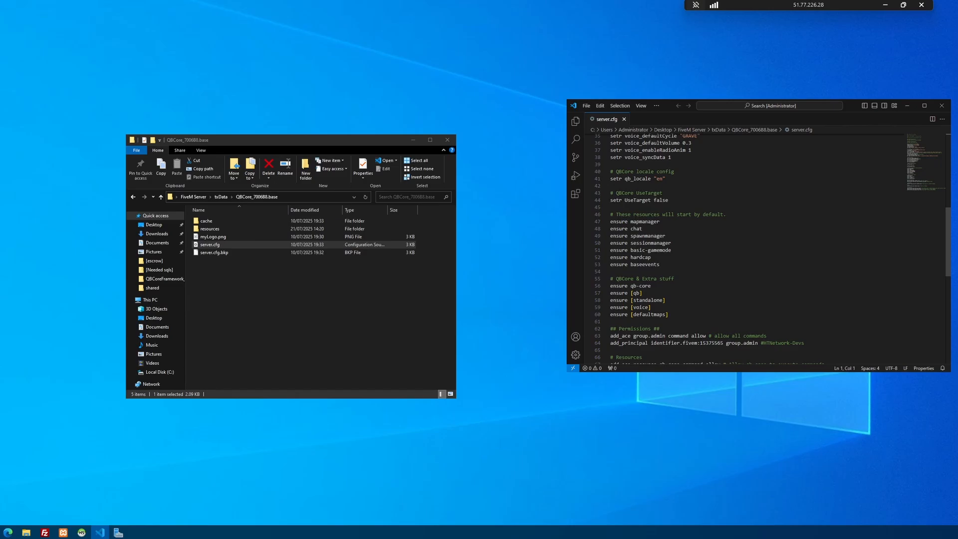
{"action": "left_click", "coordinate": [669, 314]}
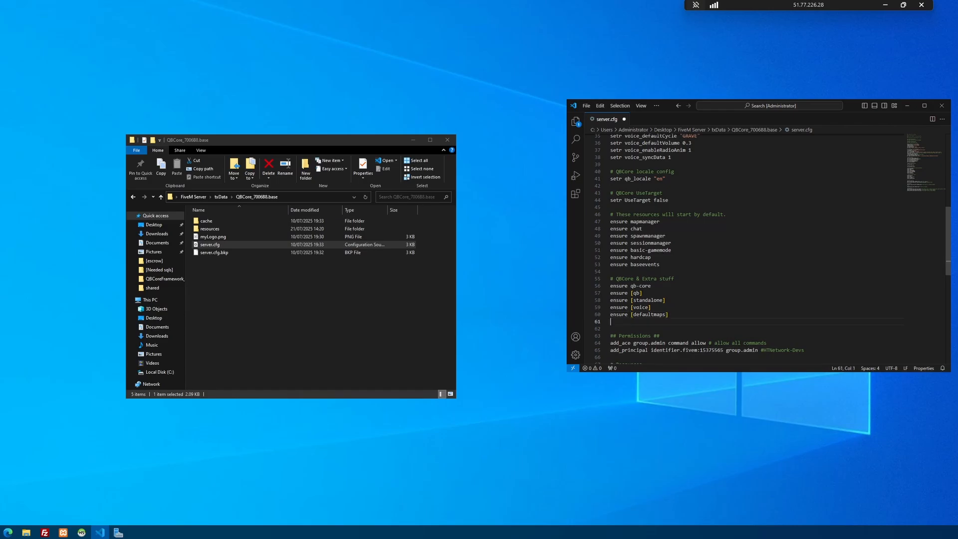
{"action": "type", "text": "ensure [Loading-screen]"}
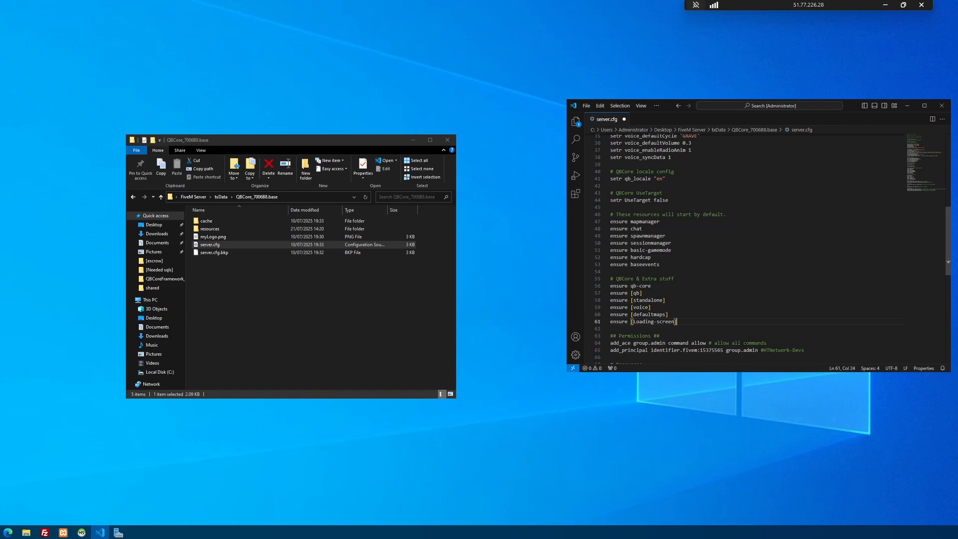
{"action": "left_click", "coordinate": [657, 315]}
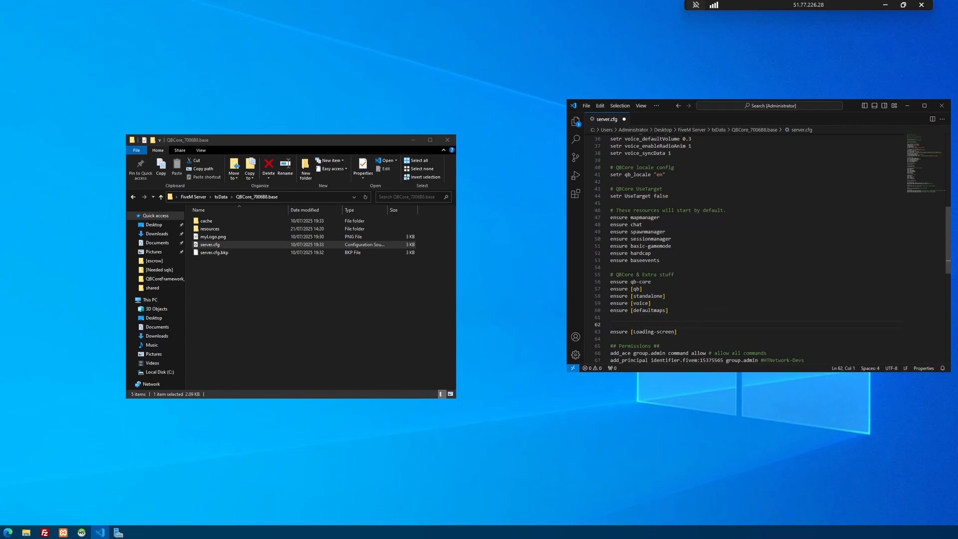
{"action": "type", "text": "# Loading screen"}
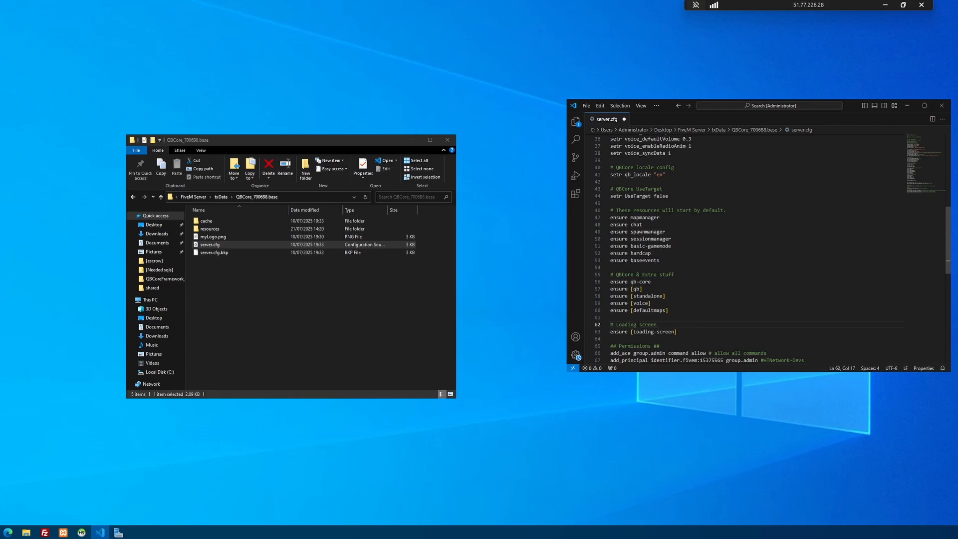
{"action": "left_click", "coordinate": [586, 104]}
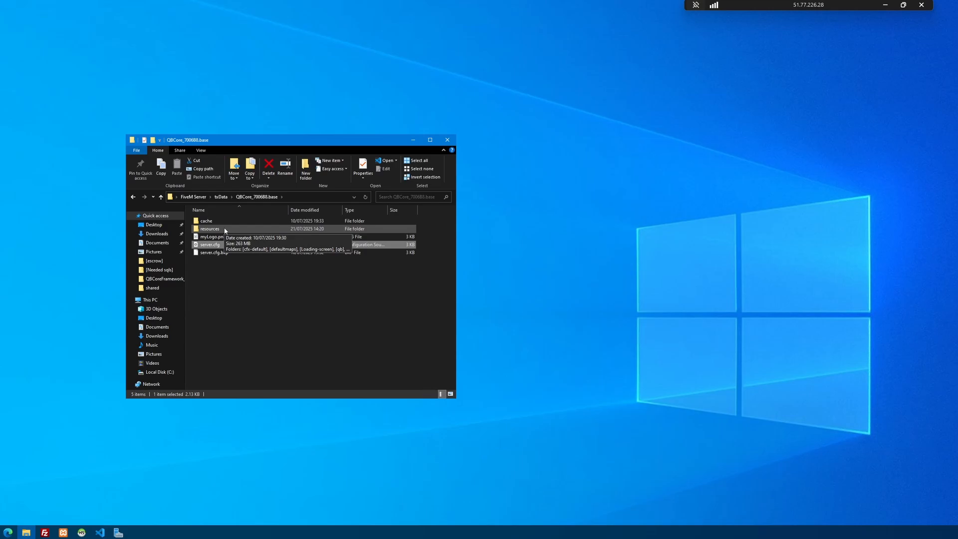
Step: Delete the qb-loading resource from resources > [qb] and return to the QBCore base folder
{"action": "double_click", "coordinate": [210, 228]}
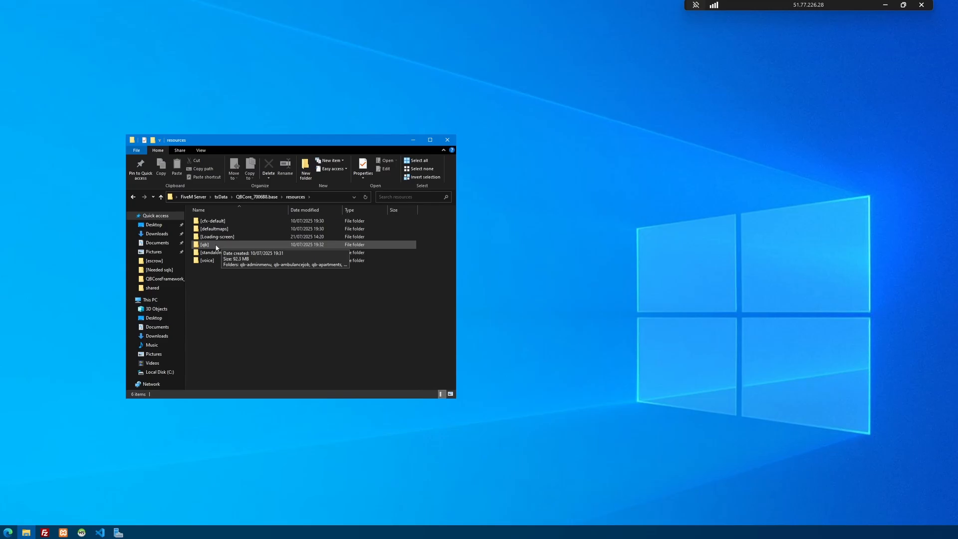
{"action": "double_click", "coordinate": [203, 245]}
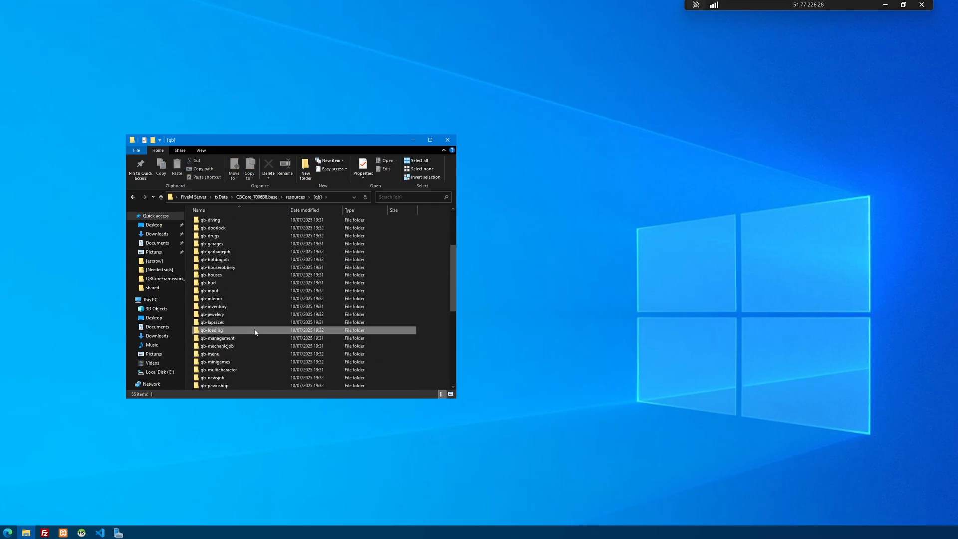
{"action": "left_click", "coordinate": [212, 330]}
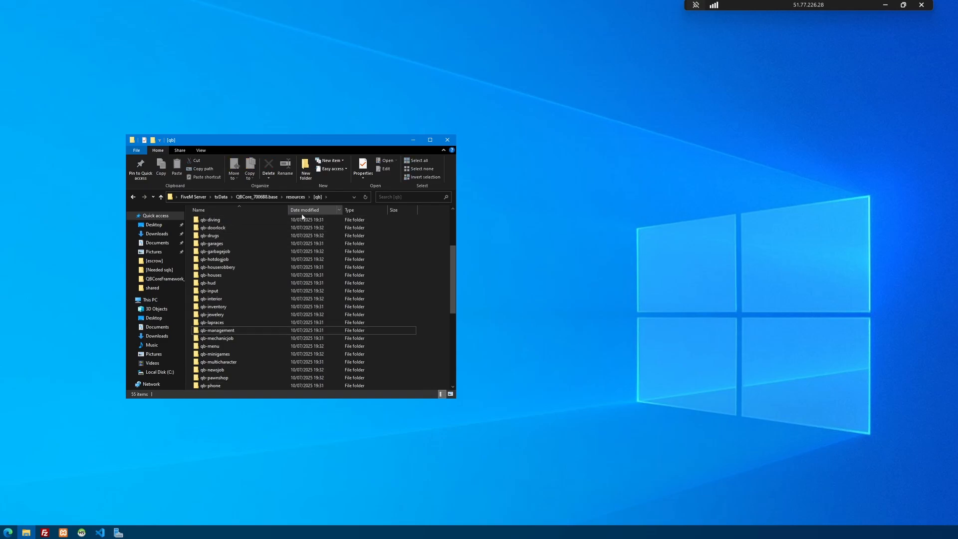
{"action": "left_click", "coordinate": [257, 197]}
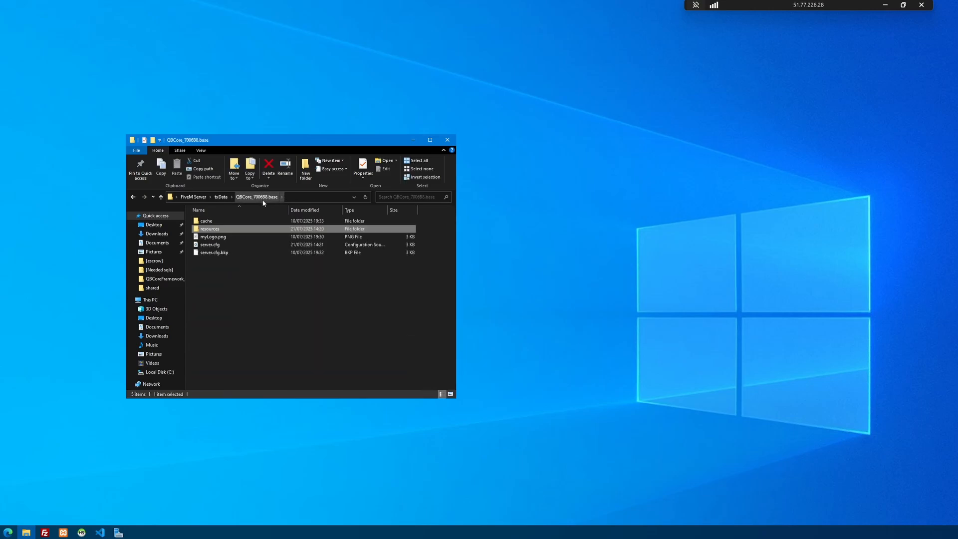